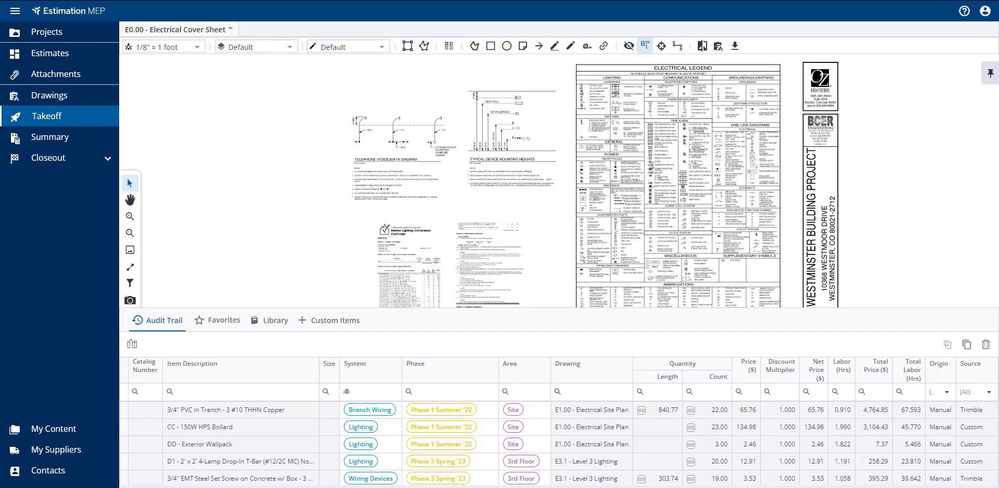
pyautogui.moveTo(51, 326)
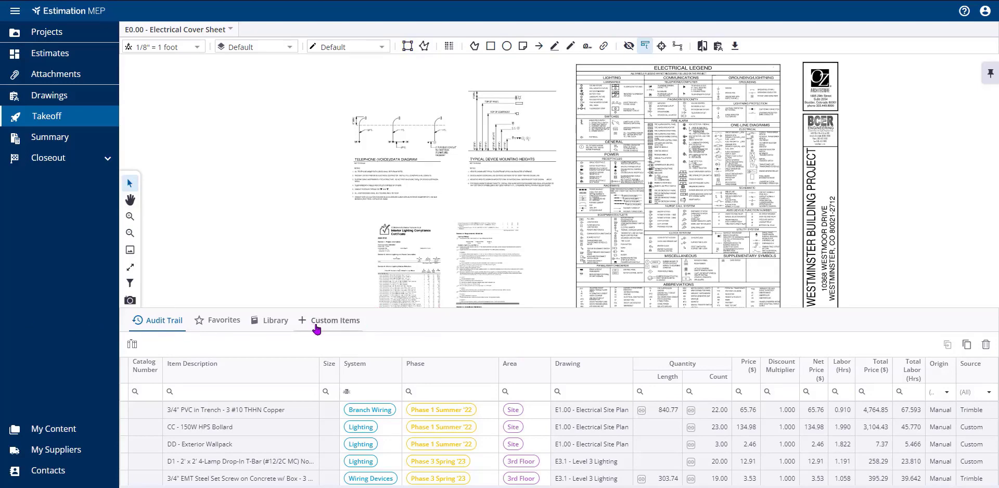
# Select the 1 x Class A/B NAC flex drop assembly from Favorites Folder 1.
pyautogui.click(222, 320)
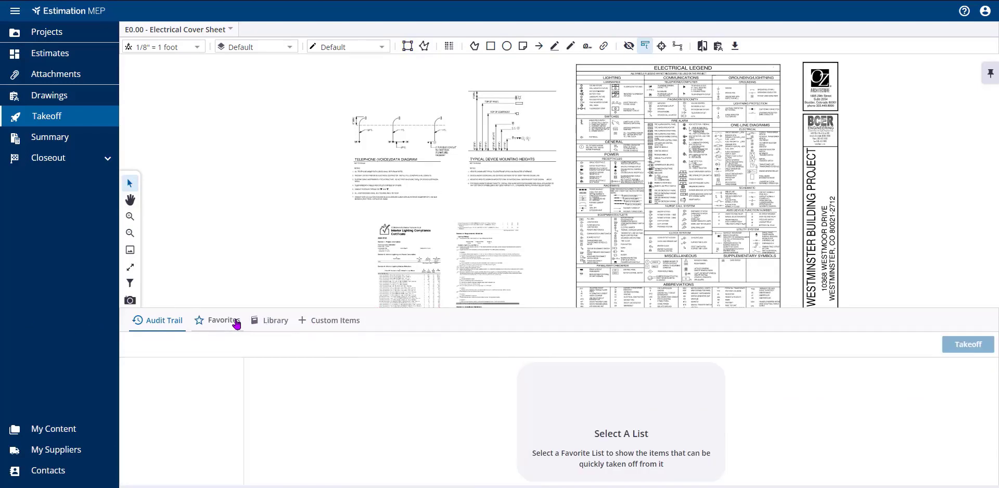
pyautogui.click(223, 320)
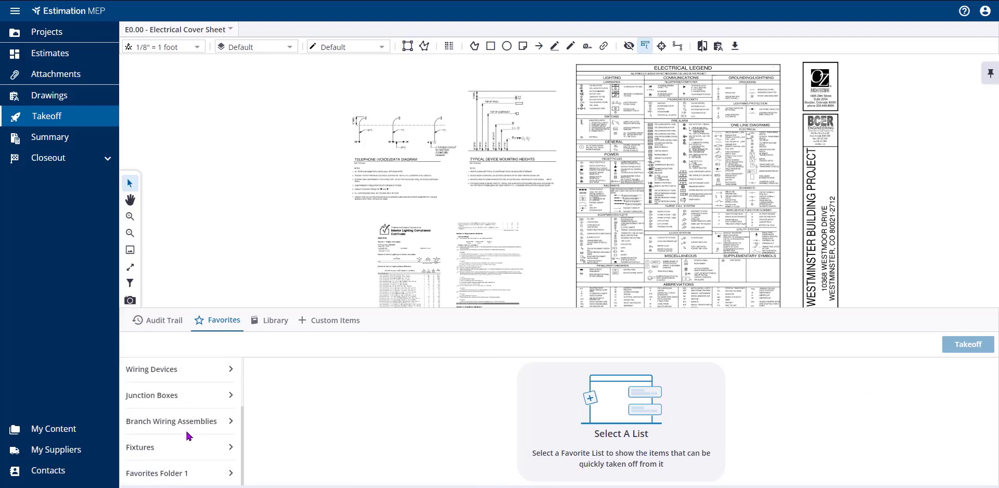
pyautogui.click(157, 473)
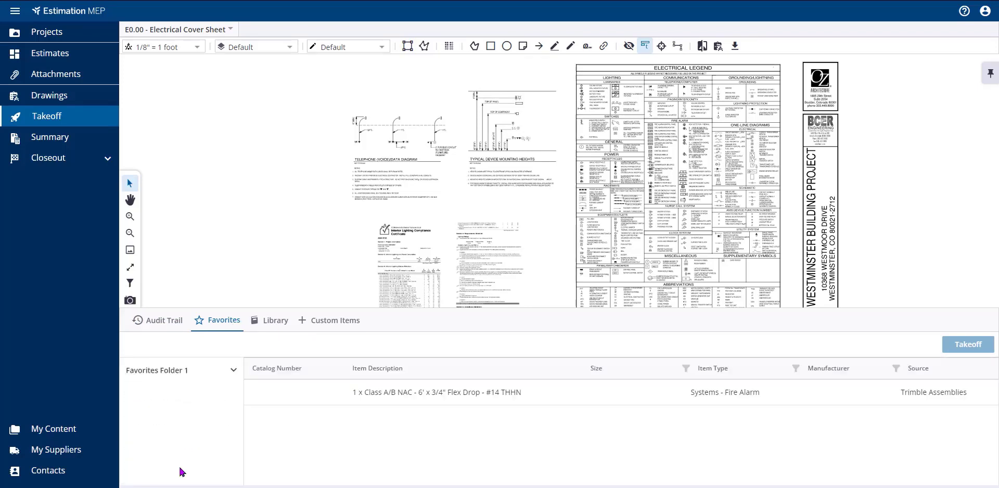
pyautogui.click(447, 392)
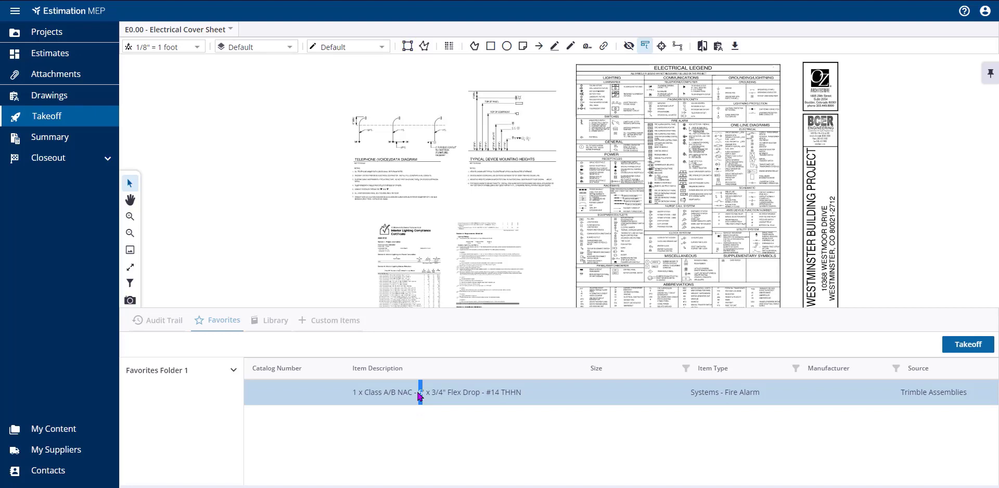
# Begin the flex drop takeoff tagged 1st Floor, Phase 2 Fall '22-Winter '22 and Distribution.
pyautogui.click(967, 345)
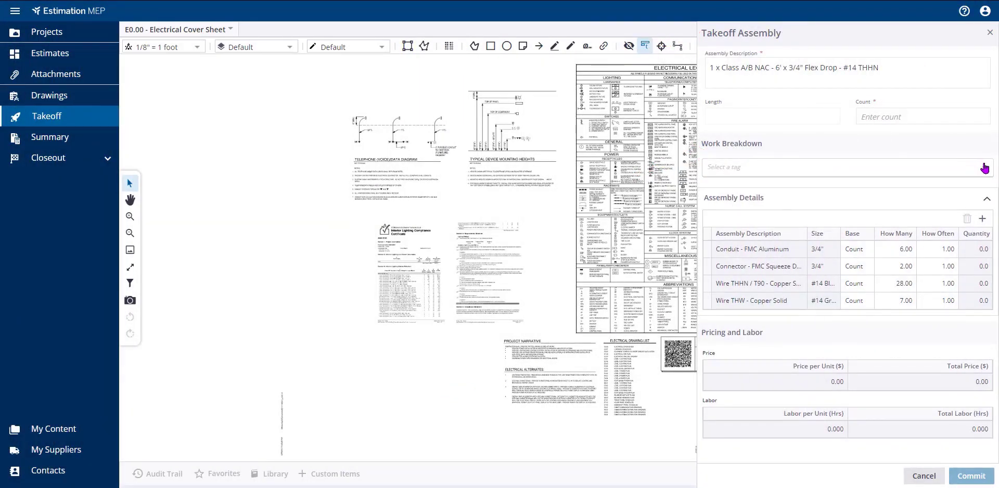
pyautogui.click(984, 166)
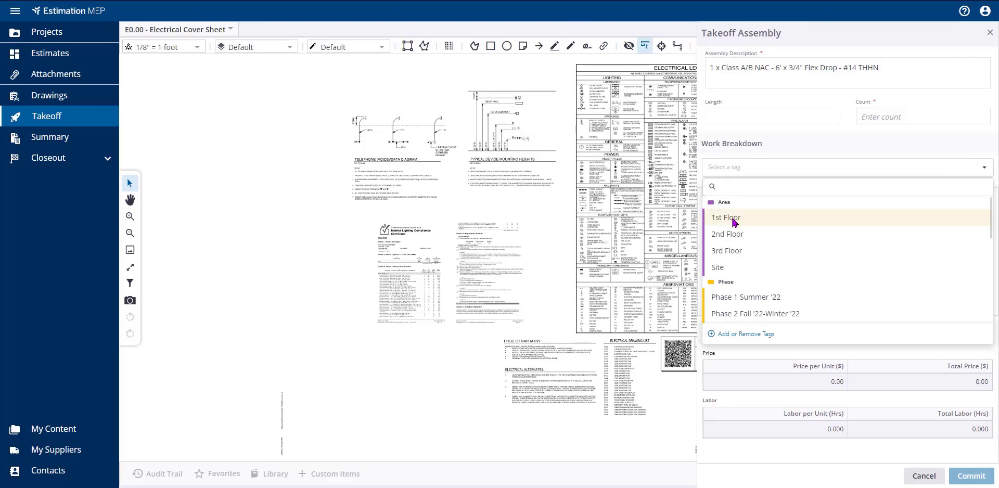
pyautogui.click(726, 218)
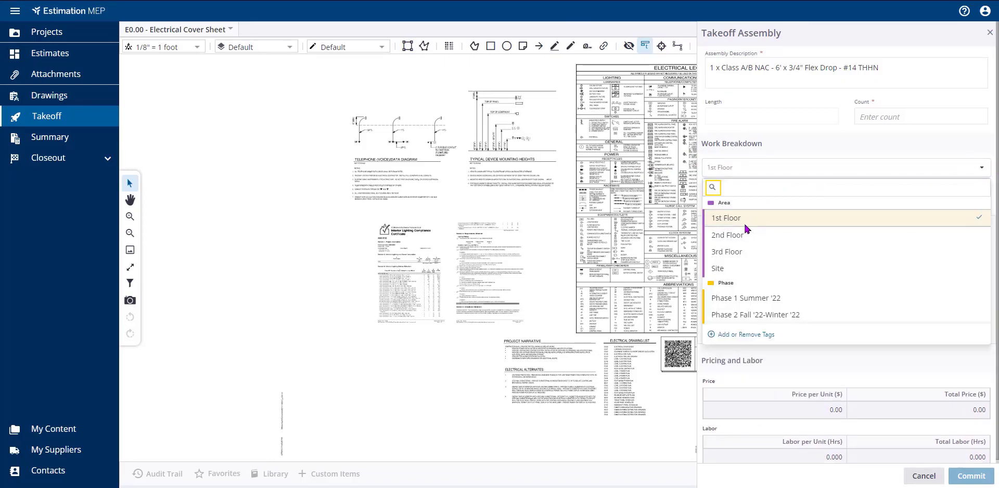
pyautogui.click(756, 314)
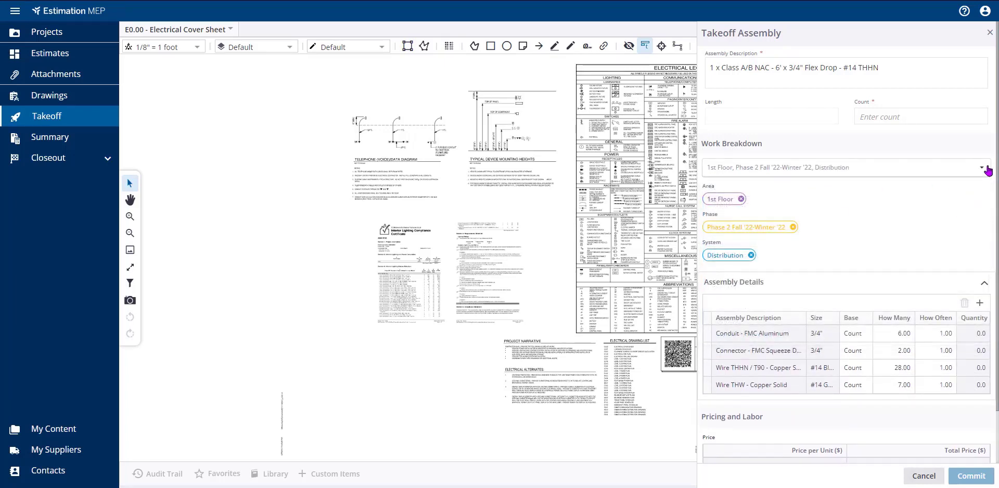
# Review the Area, Phase and System tags in Manage Work Breakdowns, then return to the audit trail.
pyautogui.click(987, 167)
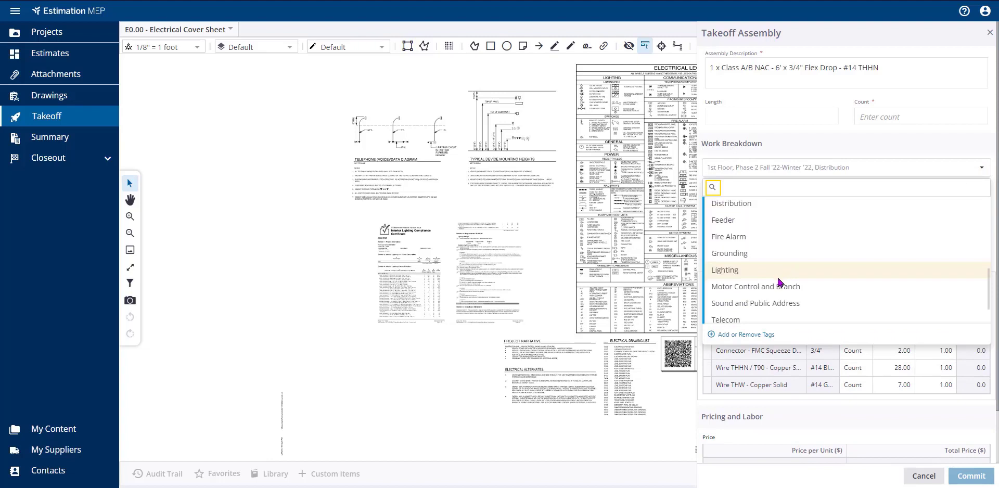
pyautogui.scroll(-3)
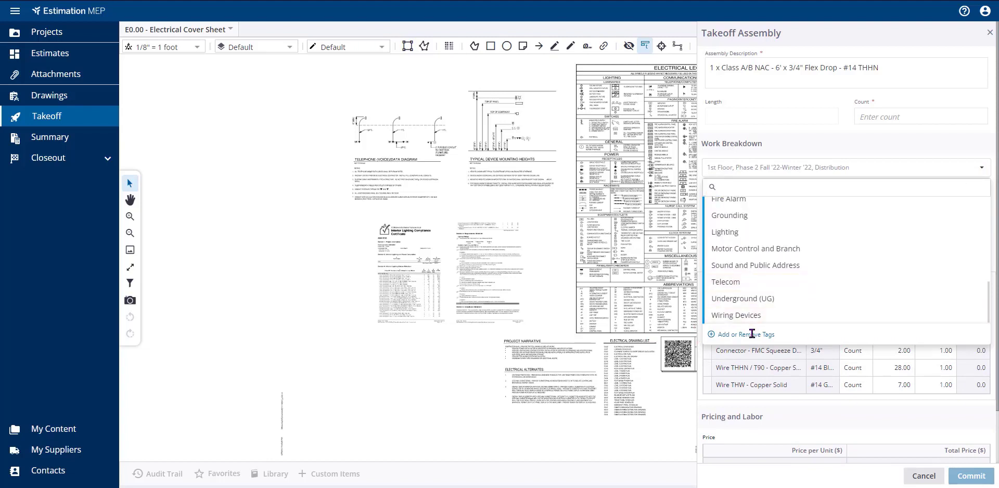
pyautogui.click(745, 335)
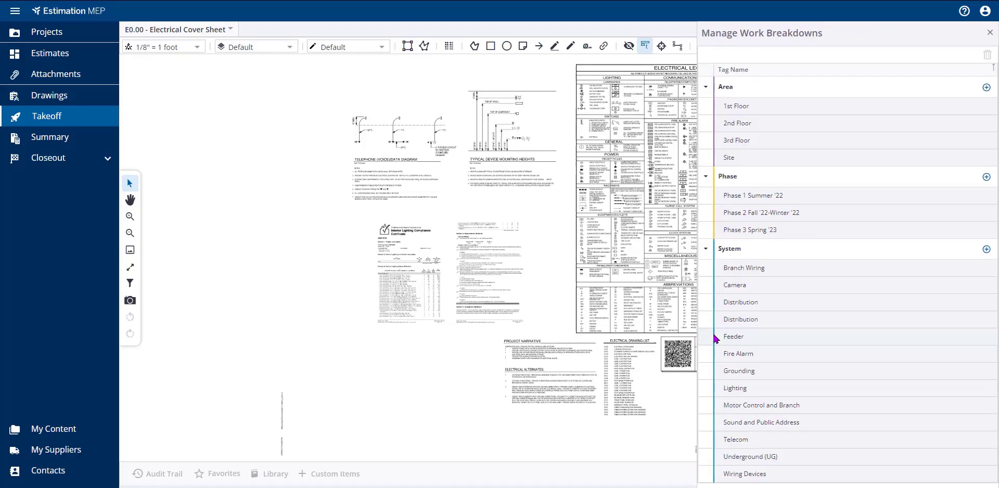
pyautogui.click(990, 32)
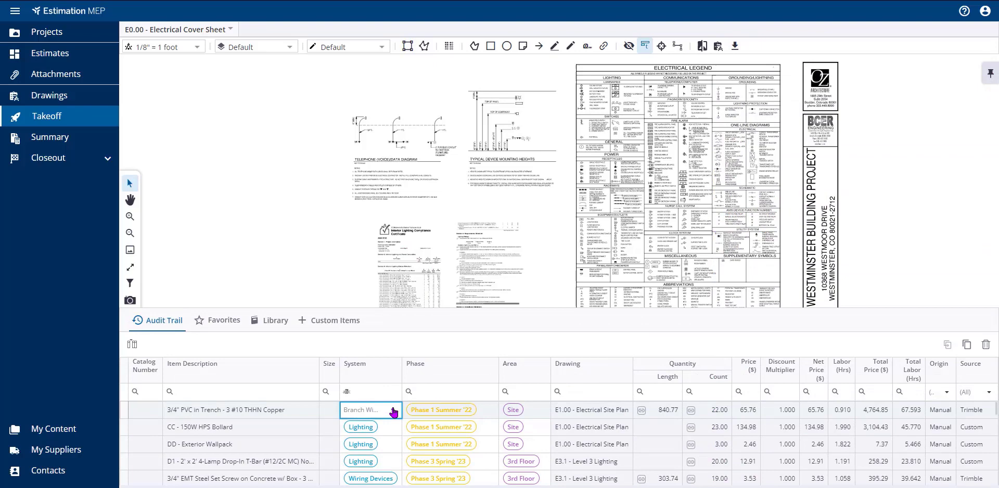
# Set the 3/4" PVC in Trench item's System to Distribution and begin changing its Phase.
pyautogui.click(369, 409)
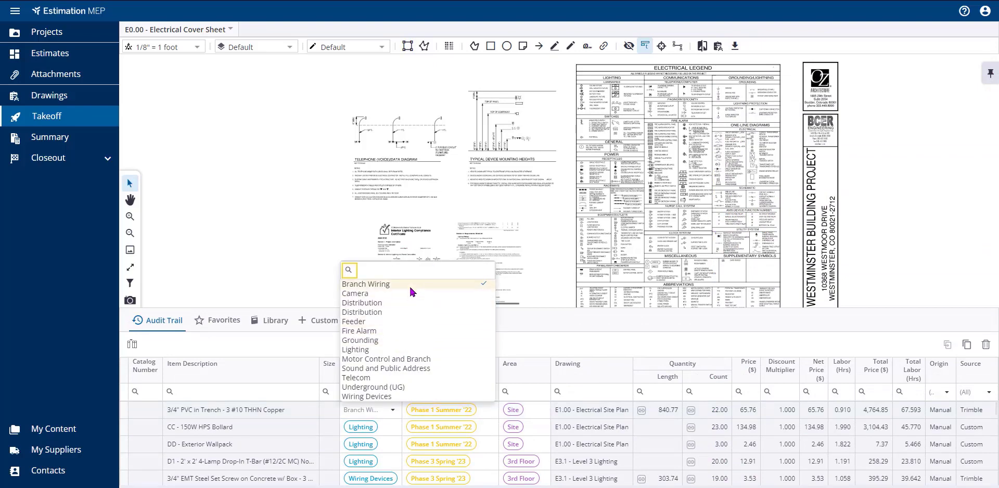
pyautogui.moveTo(390, 312)
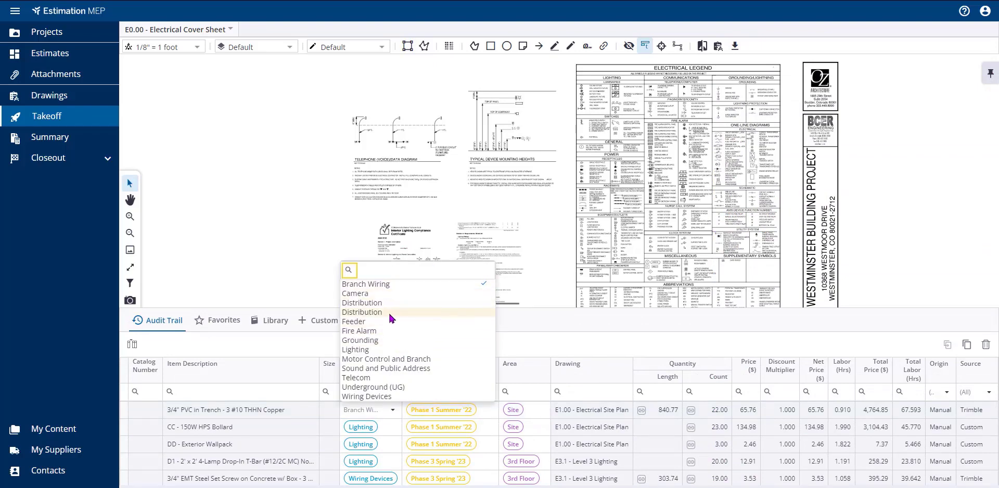
pyautogui.click(361, 312)
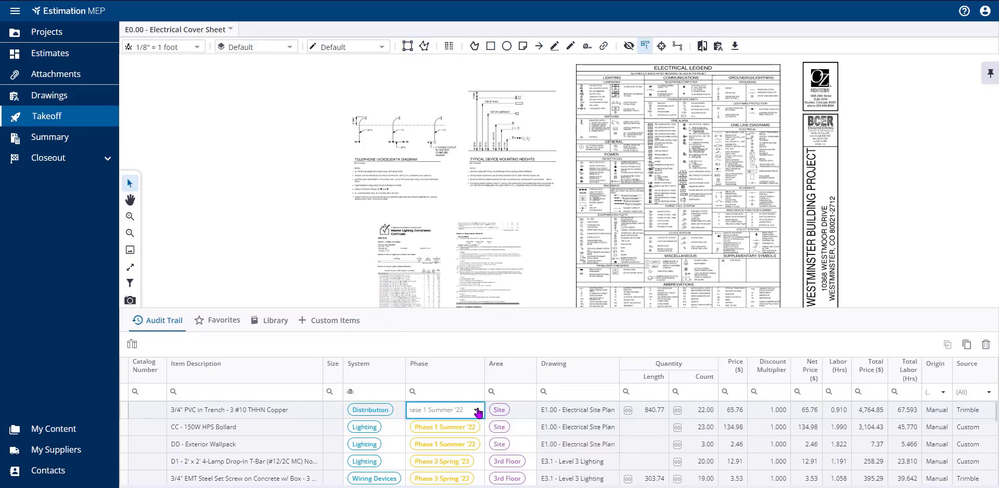
pyautogui.click(474, 410)
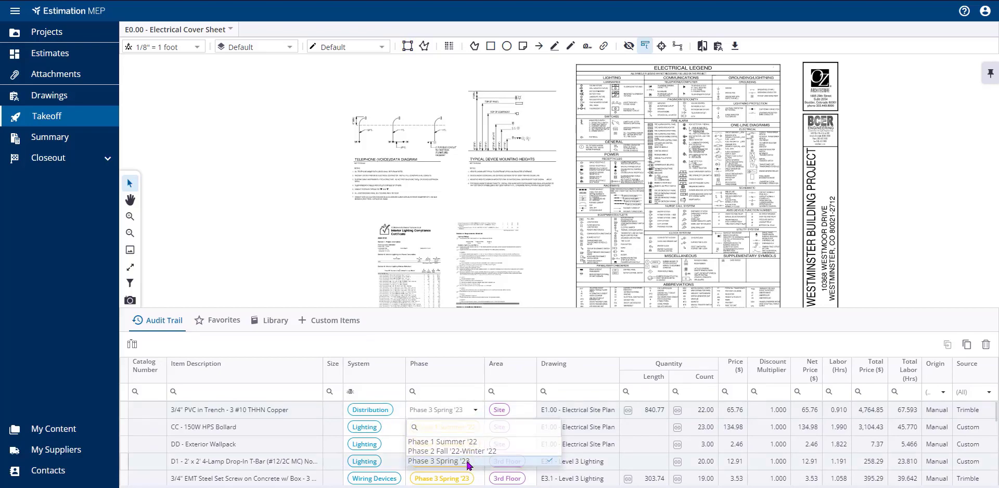